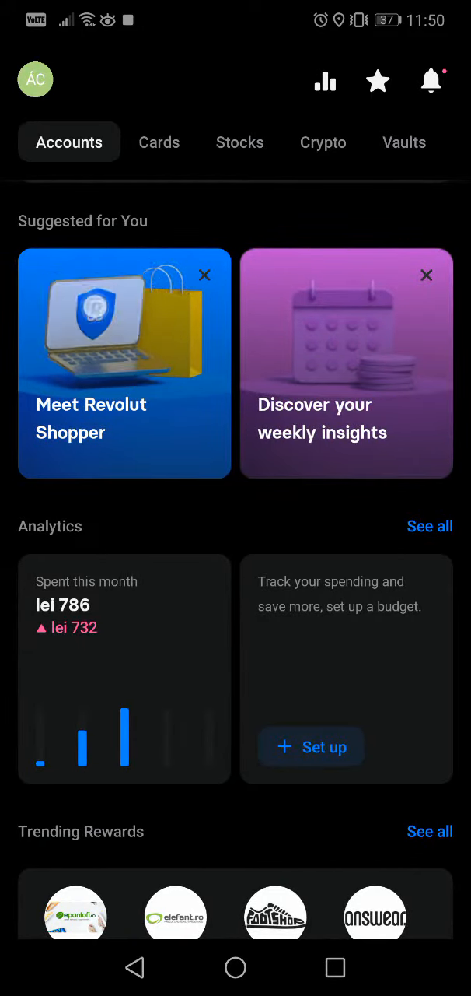
{"action": "left_click", "coordinate": [124, 363]}
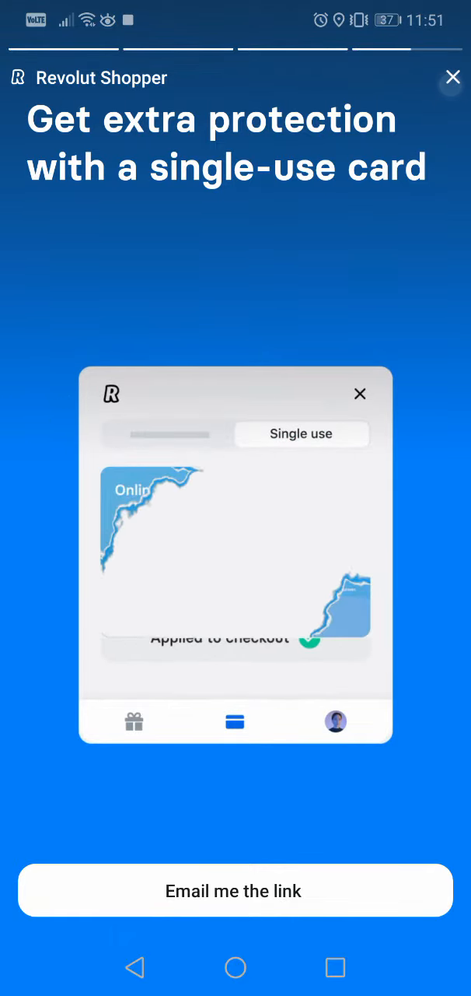
{"action": "left_click", "coordinate": [452, 76]}
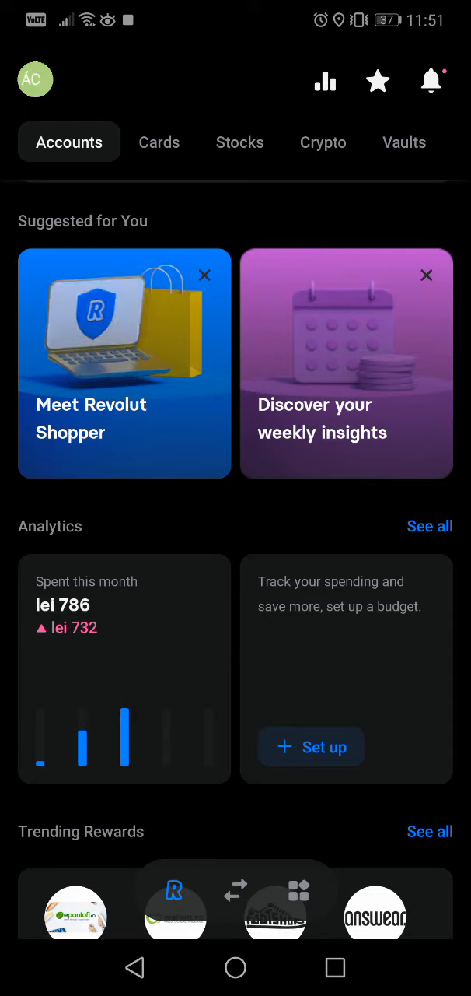